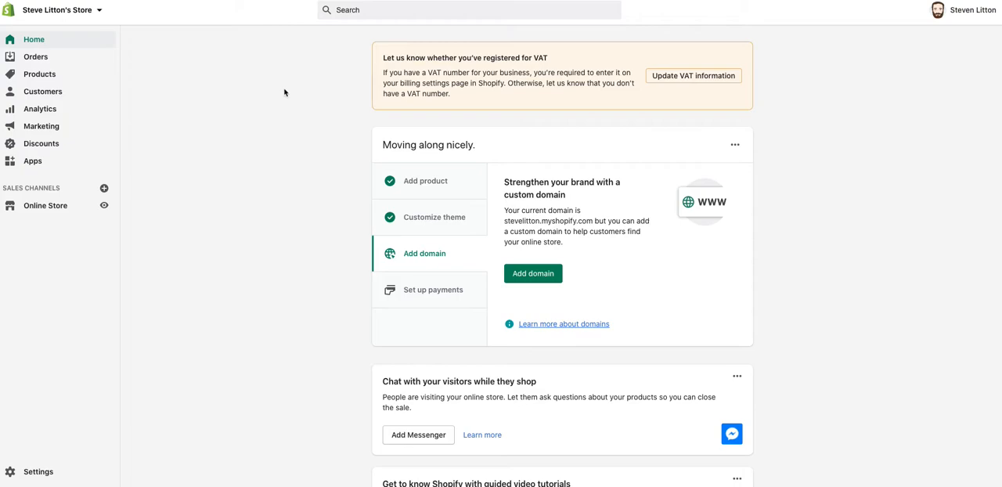
pyautogui.moveTo(56, 445)
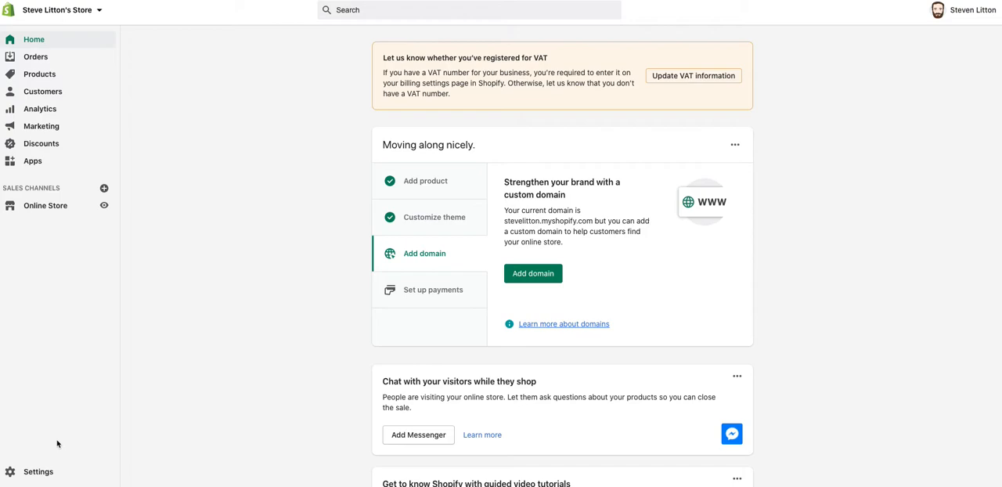
pyautogui.moveTo(44, 472)
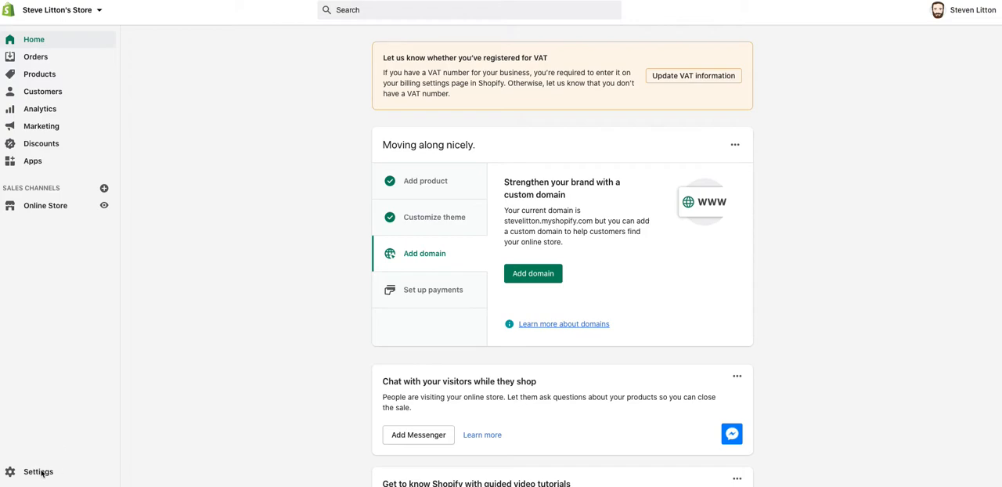
pyautogui.moveTo(37, 471)
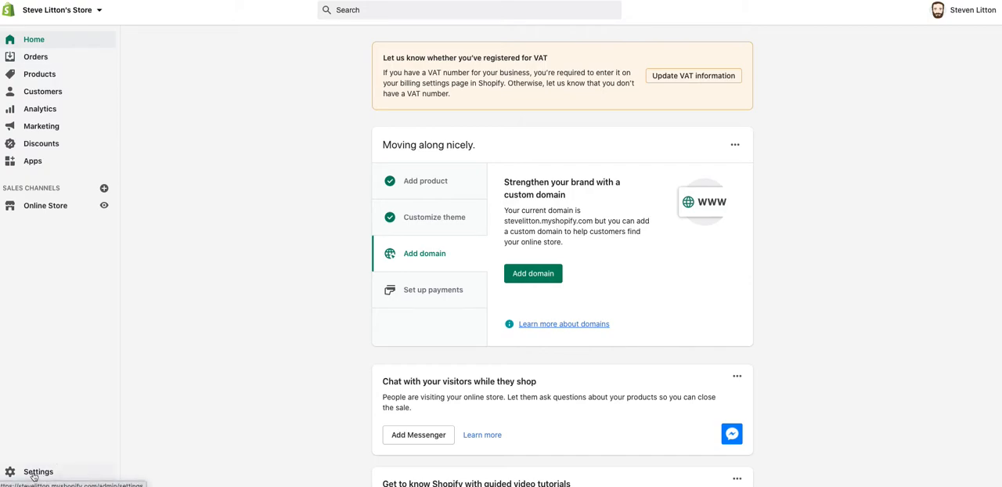
# Step: Copy the link to the uploaded logo image from the store's Files page
pyautogui.click(36, 471)
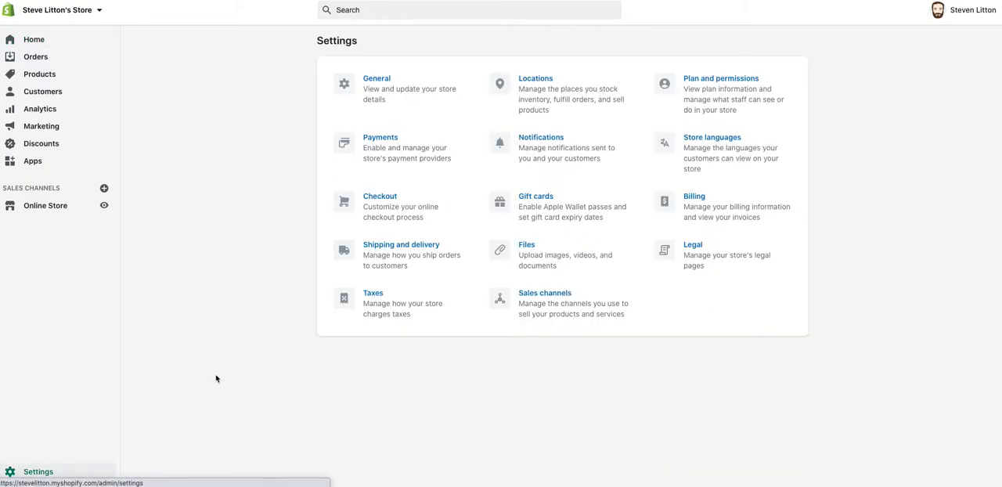
pyautogui.moveTo(571, 206)
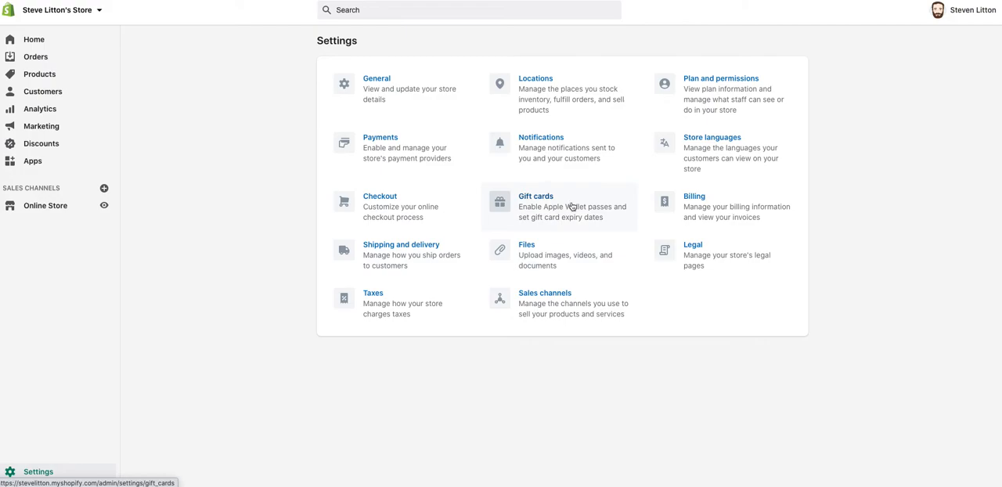
pyautogui.moveTo(517, 266)
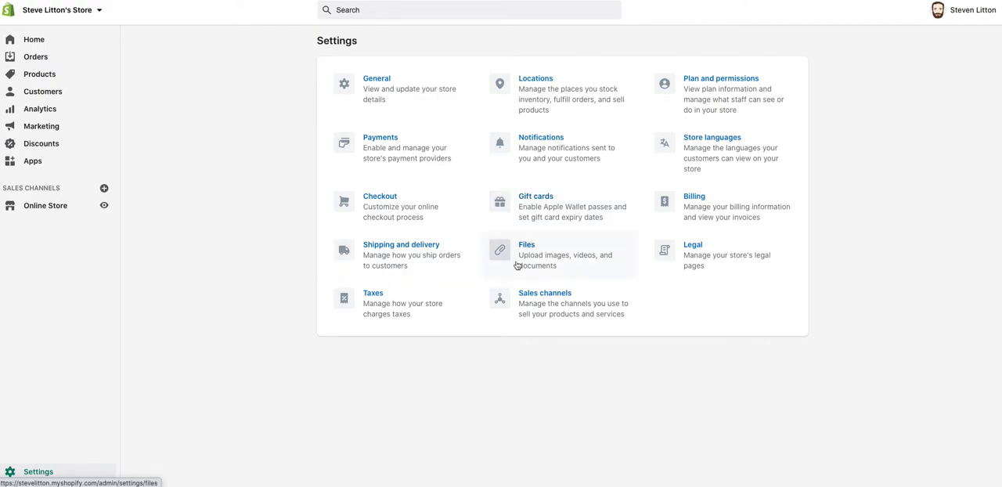
pyautogui.moveTo(545, 267)
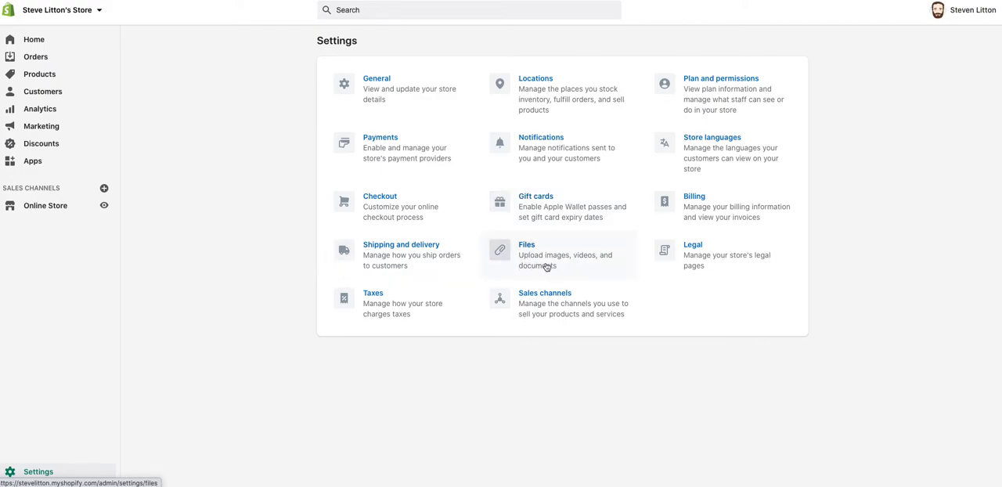
pyautogui.moveTo(538, 257)
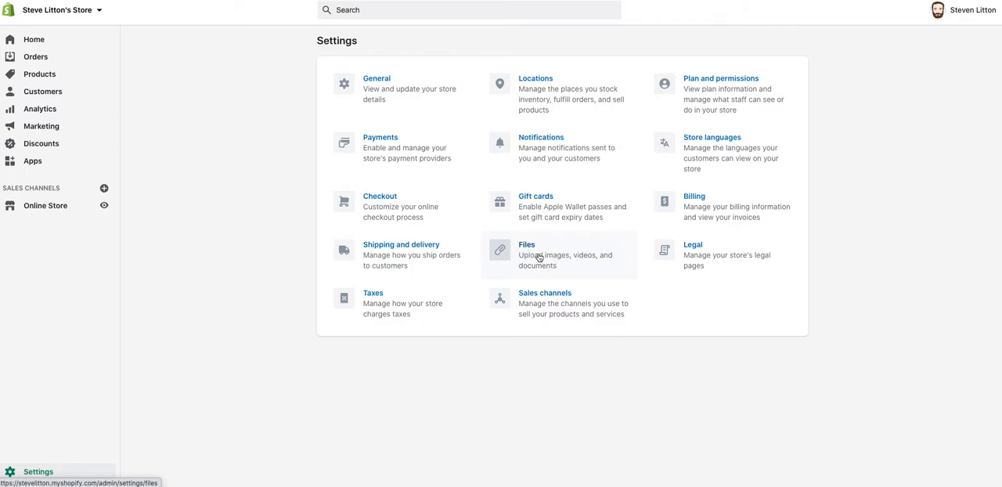
pyautogui.click(526, 245)
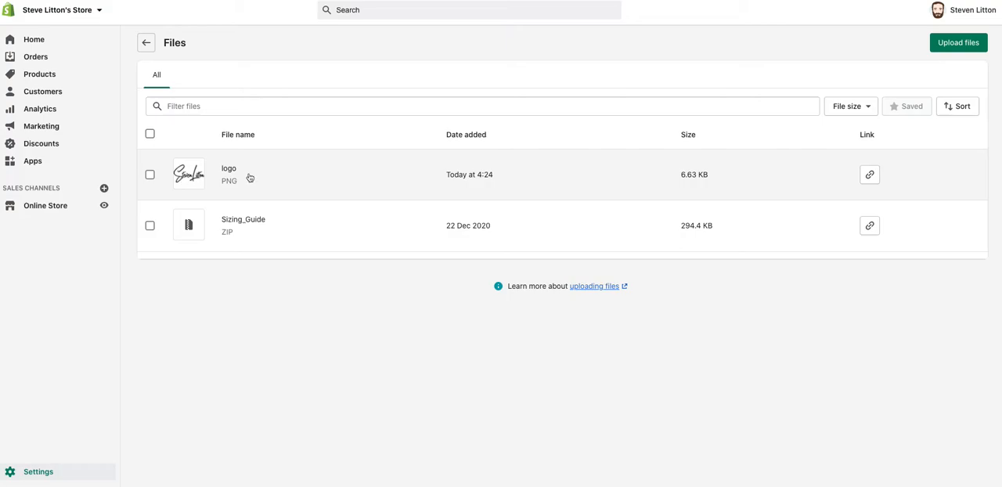
pyautogui.moveTo(250, 178)
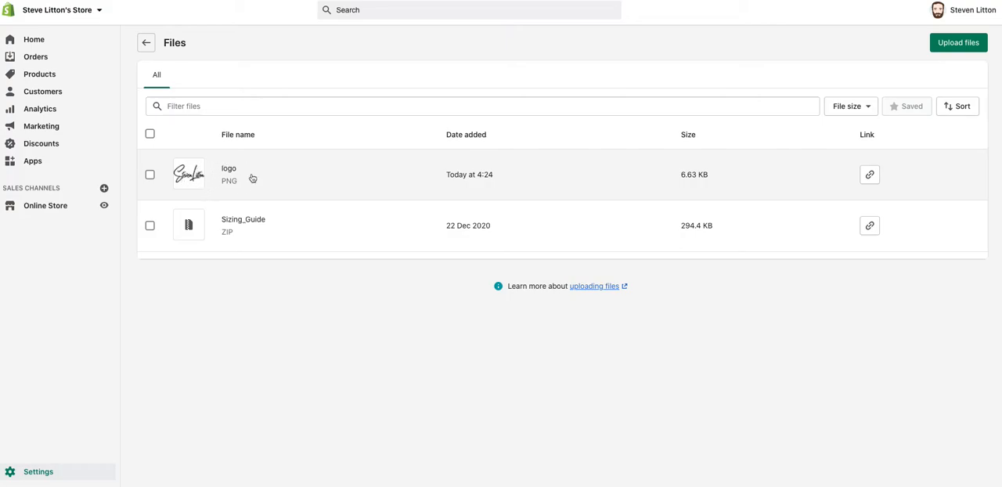
pyautogui.moveTo(207, 180)
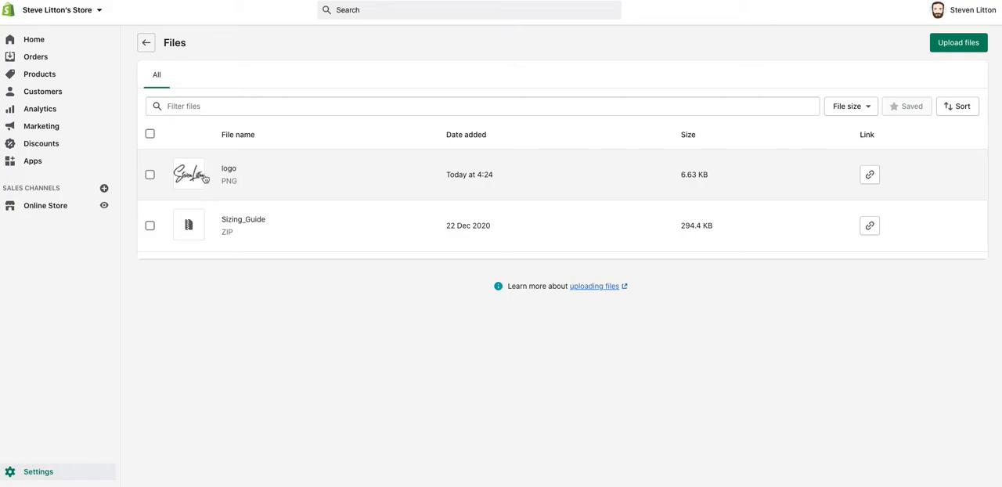
pyautogui.moveTo(870, 174)
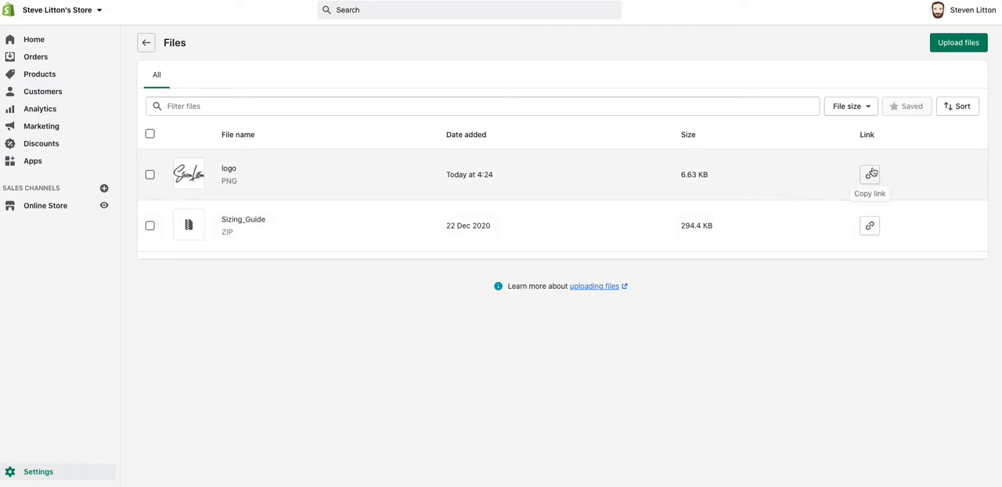
pyautogui.moveTo(848, 156)
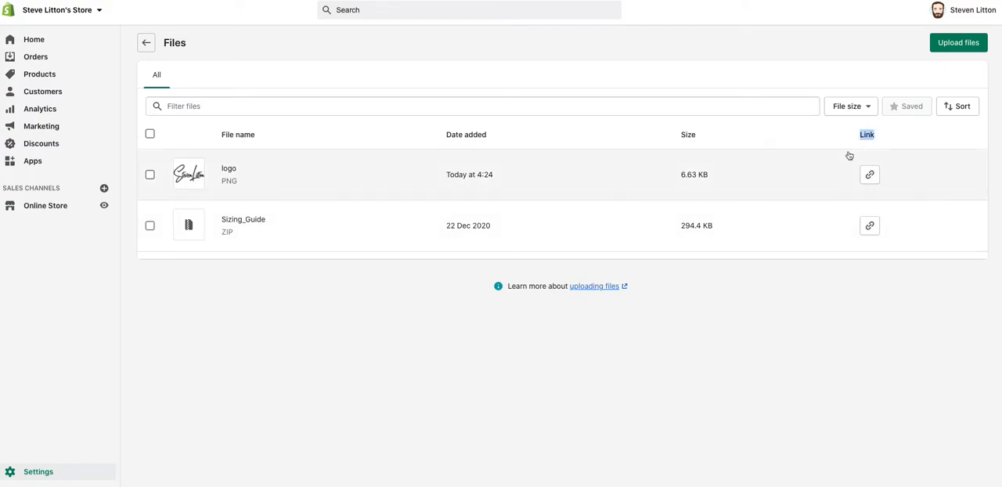
pyautogui.moveTo(892, 166)
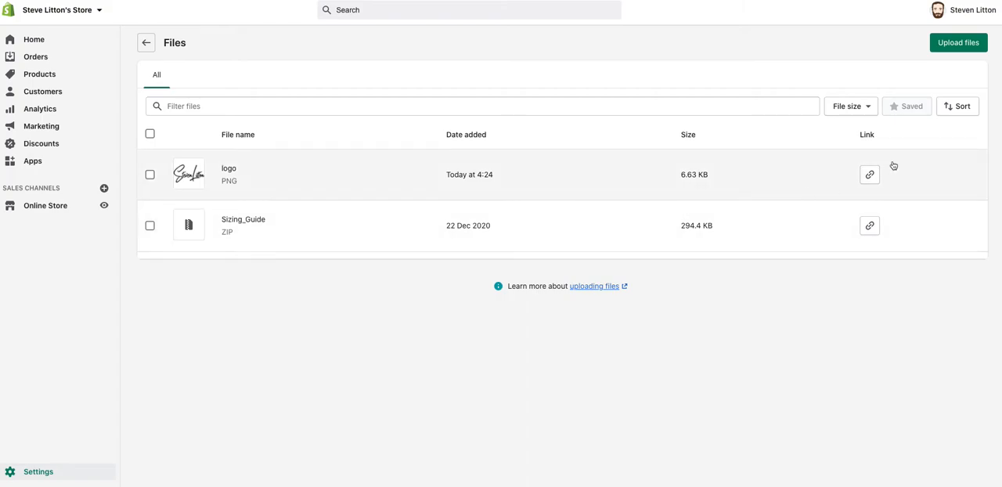
pyautogui.moveTo(869, 175)
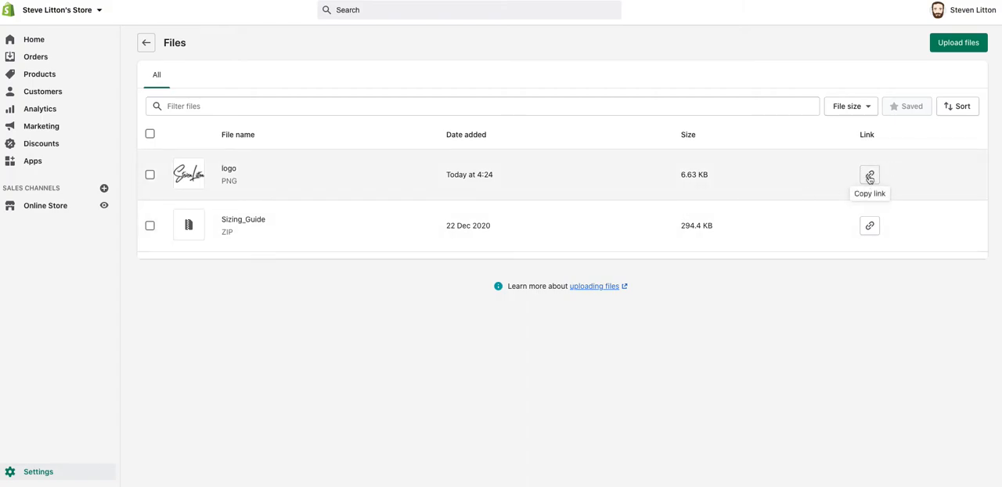
pyautogui.click(869, 174)
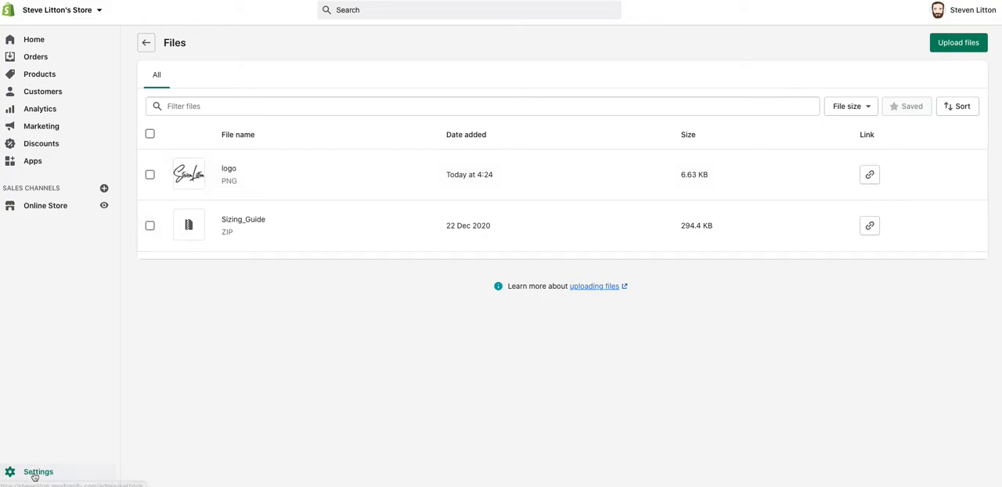
# Step: Reach the Packing slips section of the Shipping and delivery settings
pyautogui.click(37, 471)
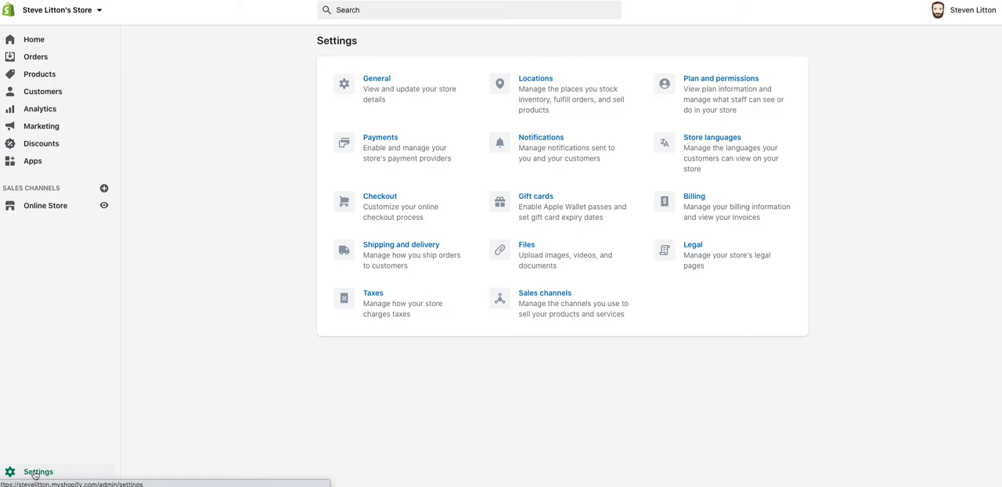
pyautogui.moveTo(363, 260)
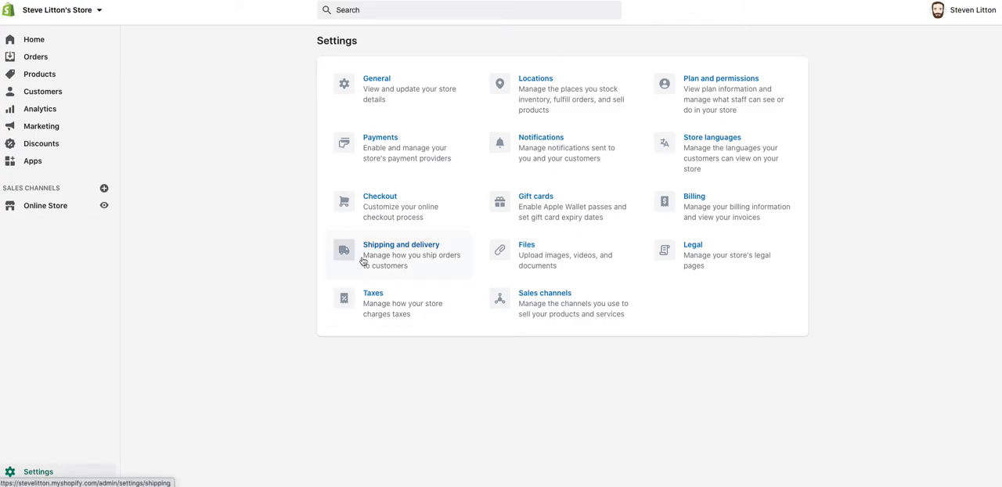
pyautogui.click(400, 254)
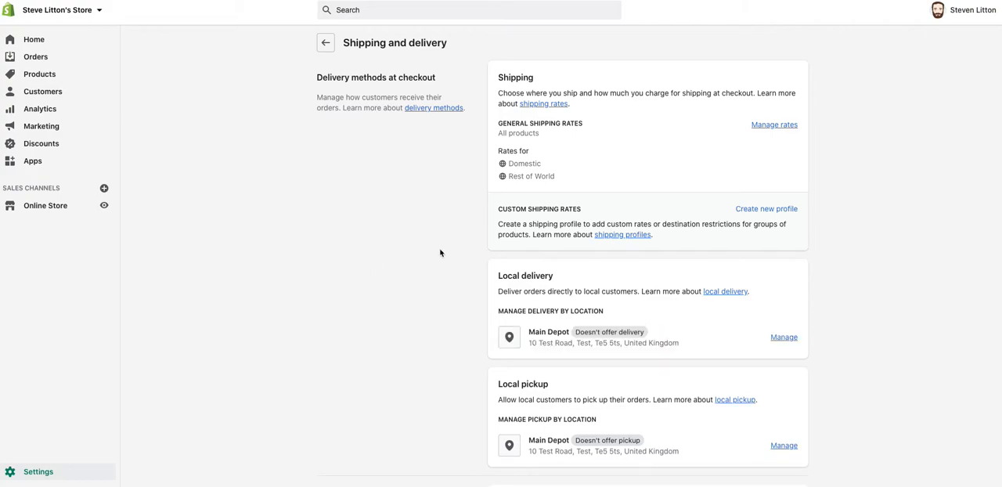
pyautogui.moveTo(472, 244)
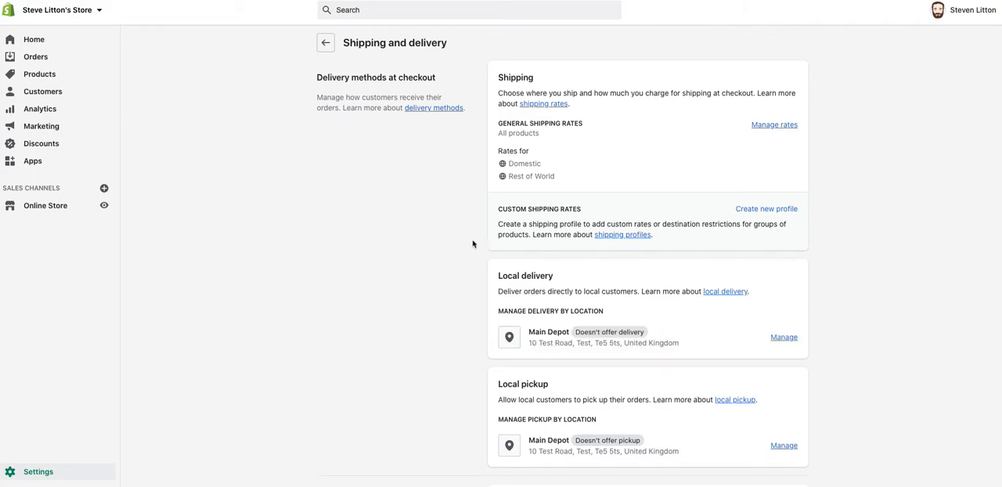
pyautogui.scroll(-3)
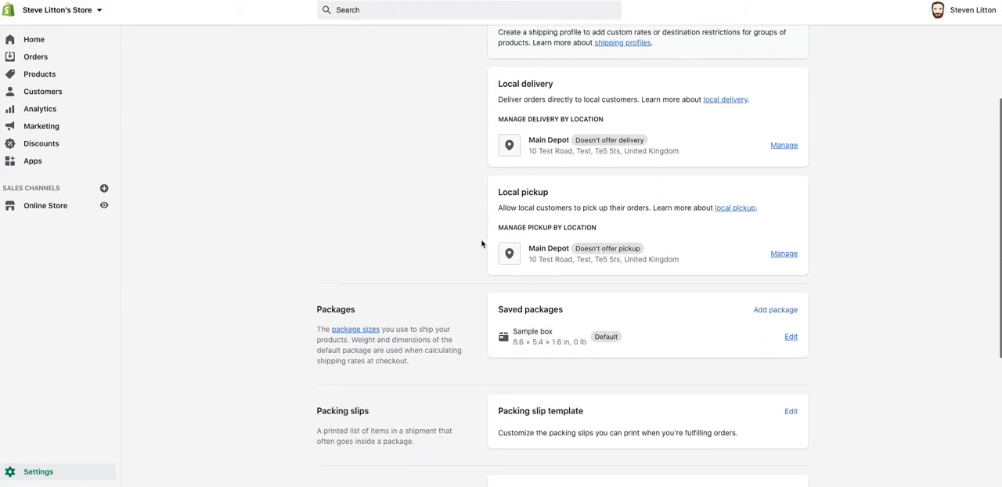
pyautogui.scroll(-3)
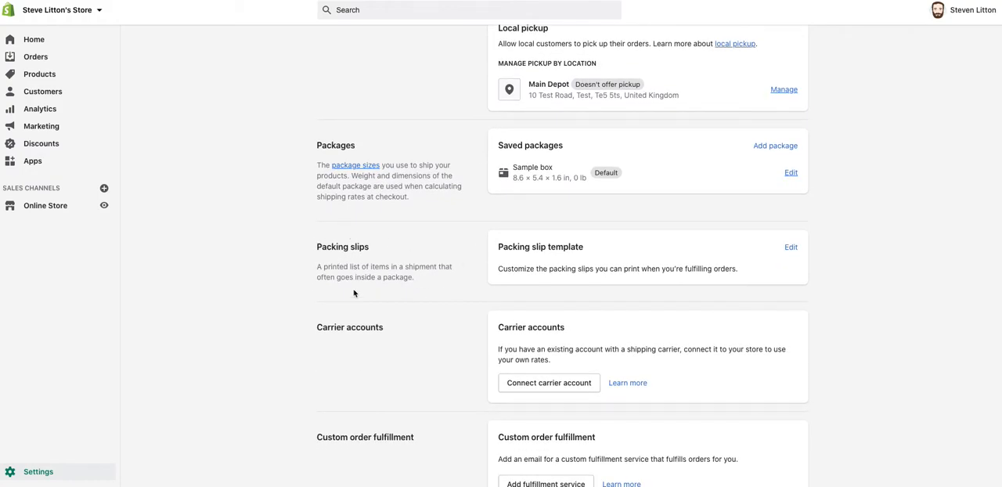
pyautogui.moveTo(579, 263)
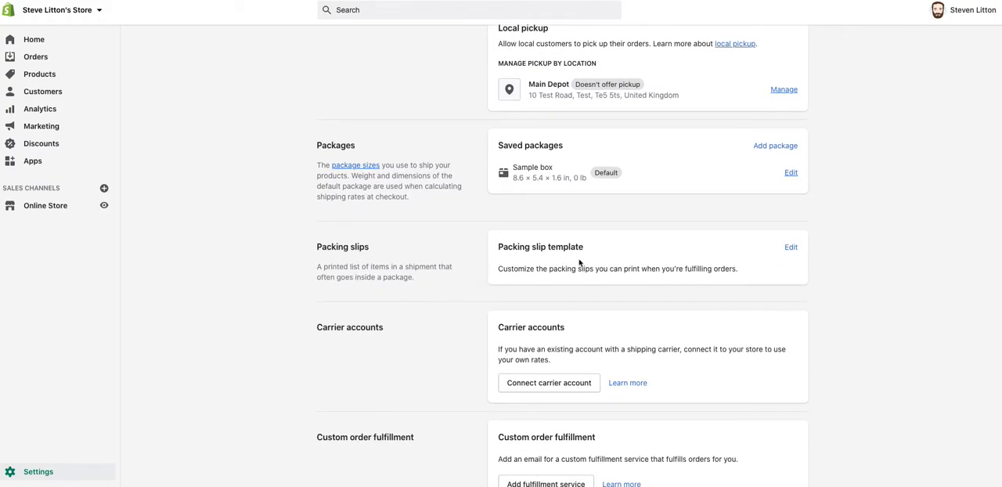
pyautogui.moveTo(791, 248)
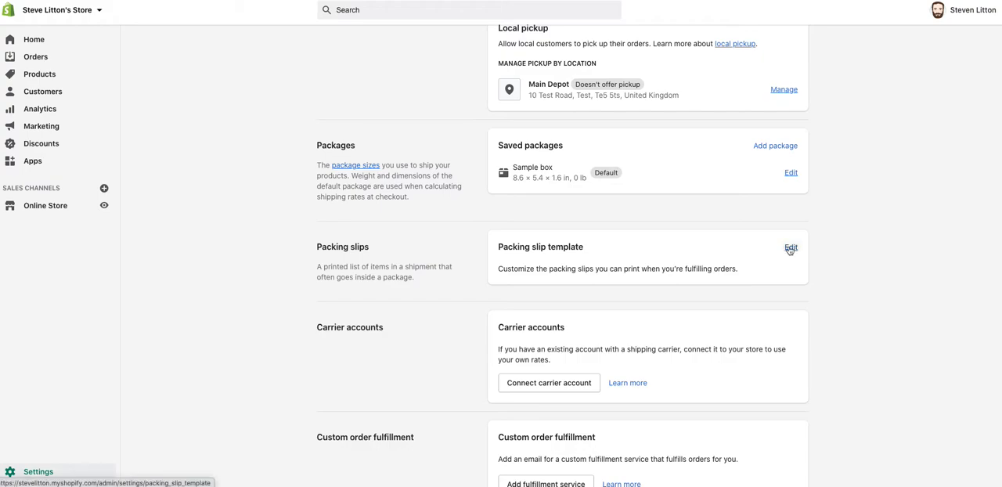
# Step: Begin editing the packing slip template and preview its current look
pyautogui.click(788, 247)
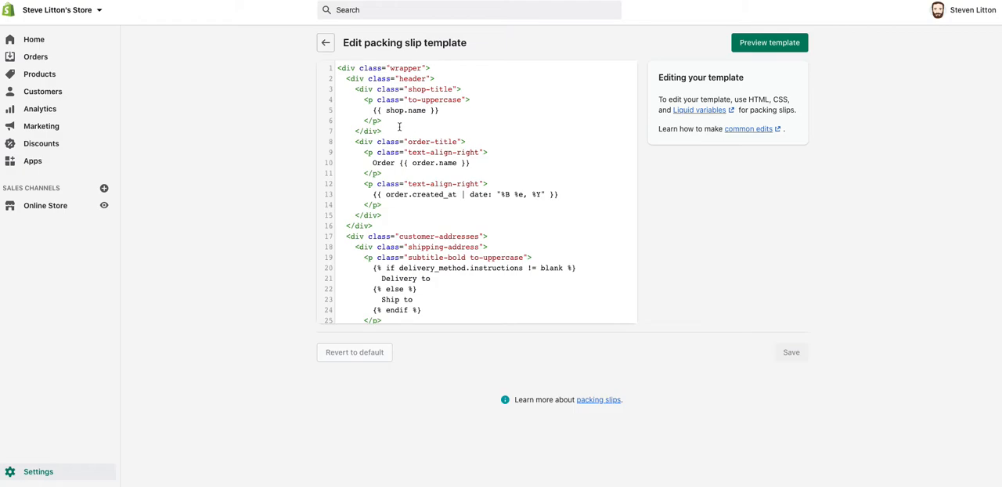
pyautogui.moveTo(778, 44)
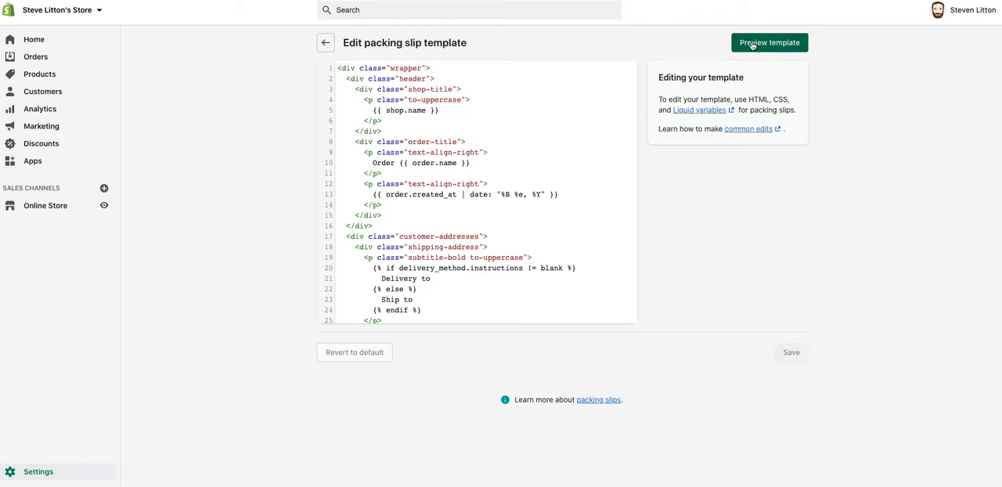
pyautogui.click(770, 42)
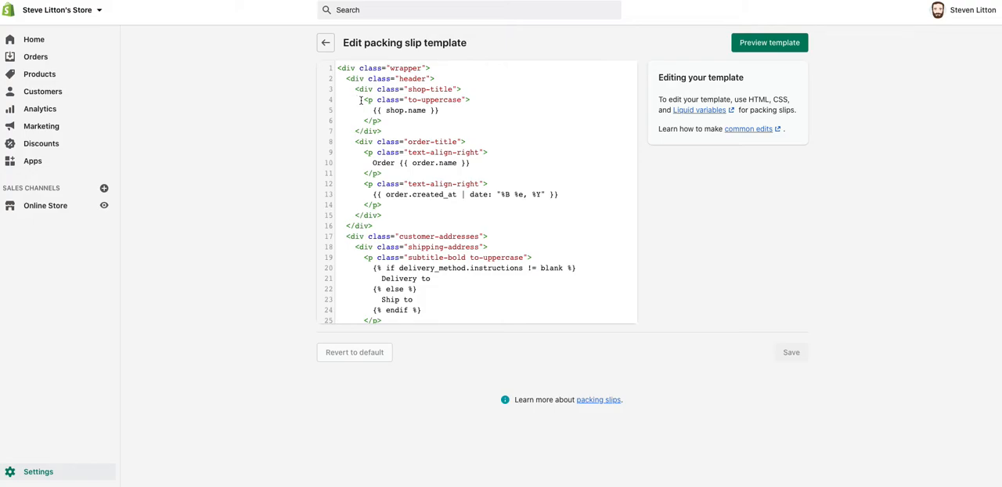
pyautogui.doubleClick(416, 110)
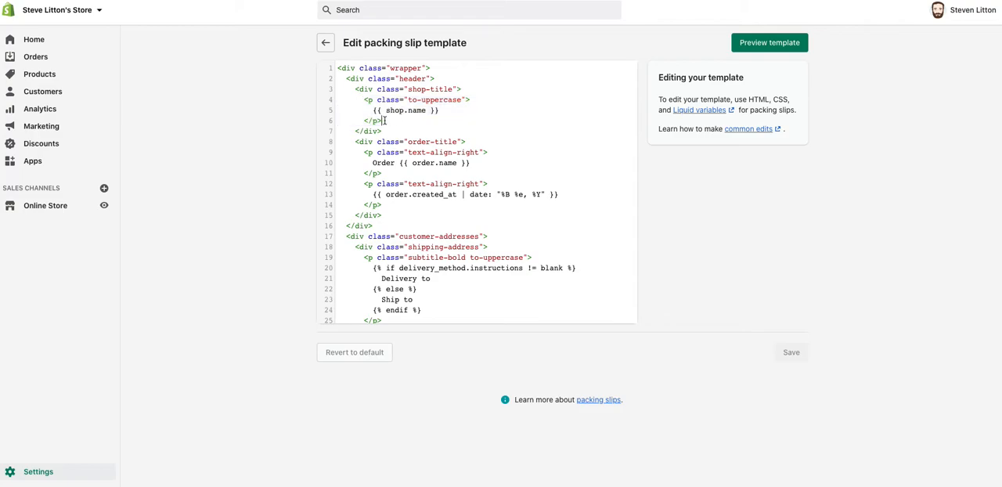
# Step: Replace the {{ shop.name }} paragraph with <img src=""> pointing to the logo.png link
pyautogui.moveTo(363, 100); pyautogui.dragTo(382, 120)
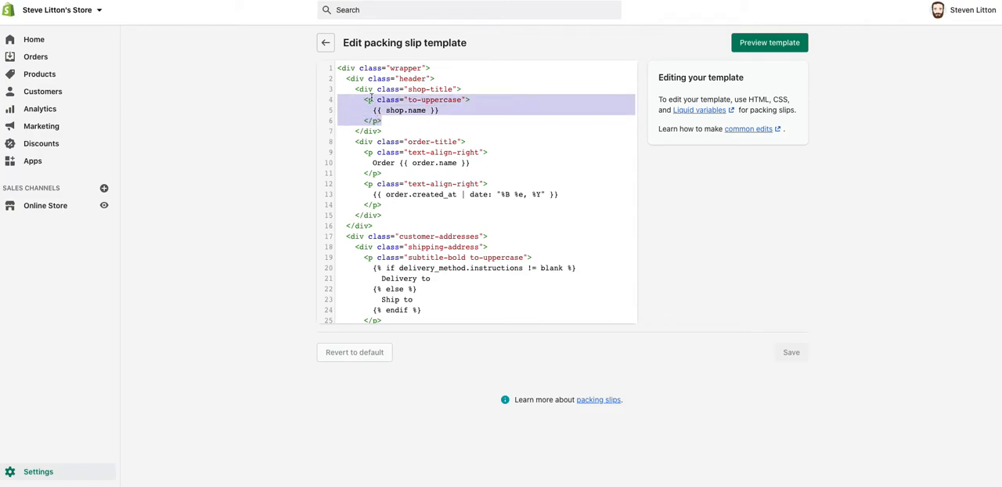
pyautogui.press('Delete')
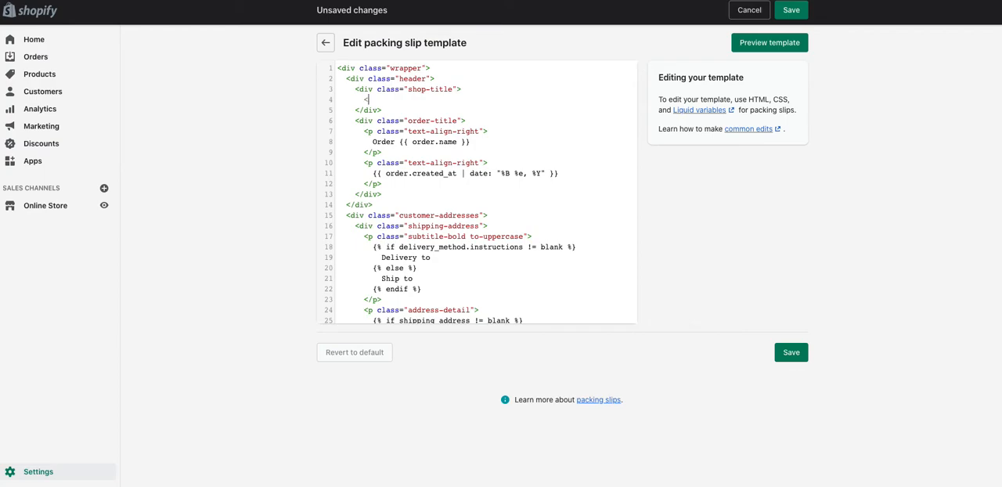
pyautogui.write('<img s')
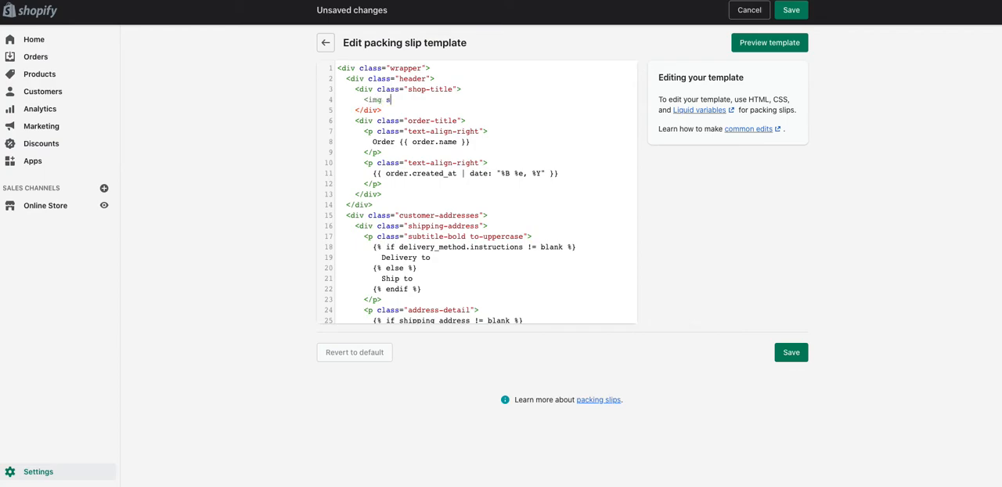
pyautogui.write('rc="')
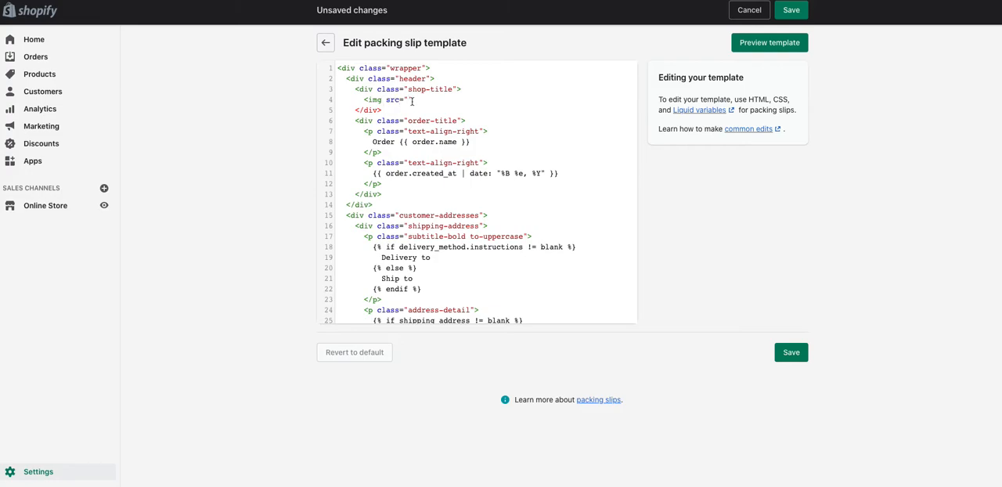
pyautogui.rightClick(410, 100)
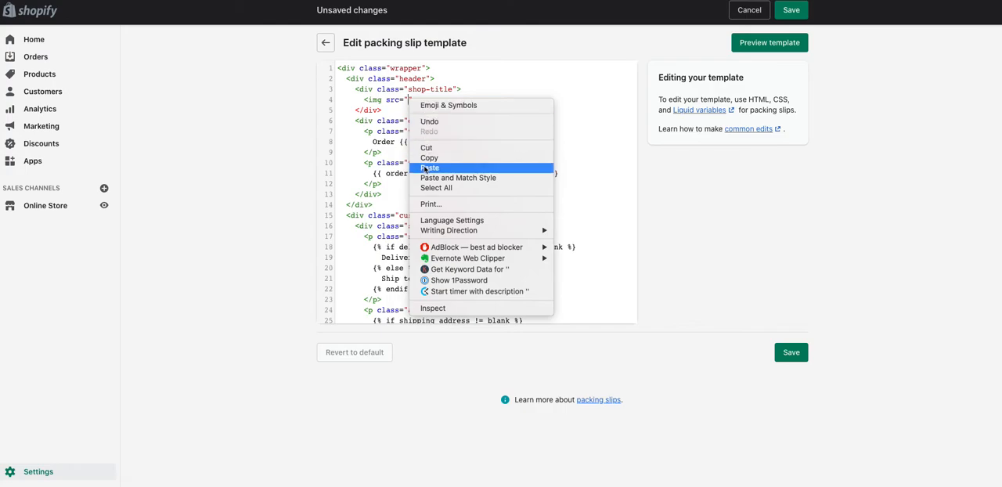
pyautogui.click(429, 167)
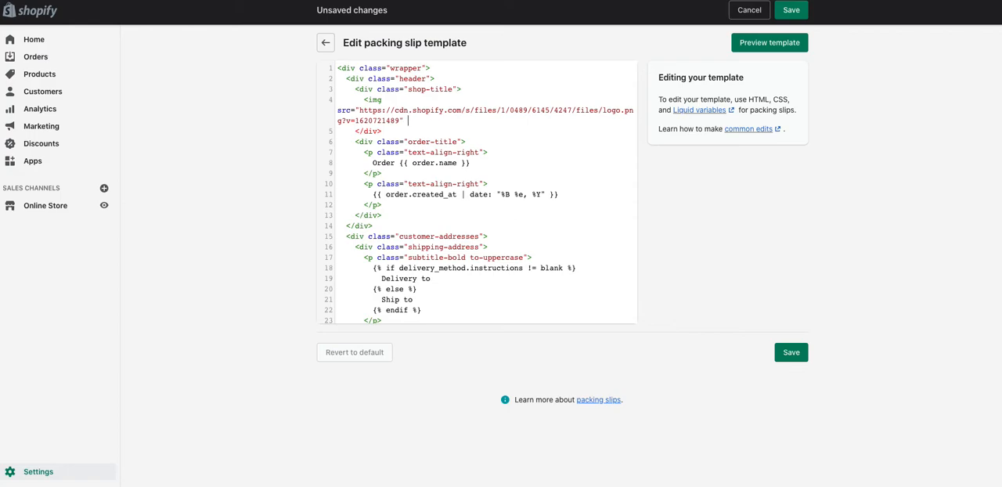
# Step: Close the img tag and add style="width:; height:;" with empty values
pyautogui.write('>')
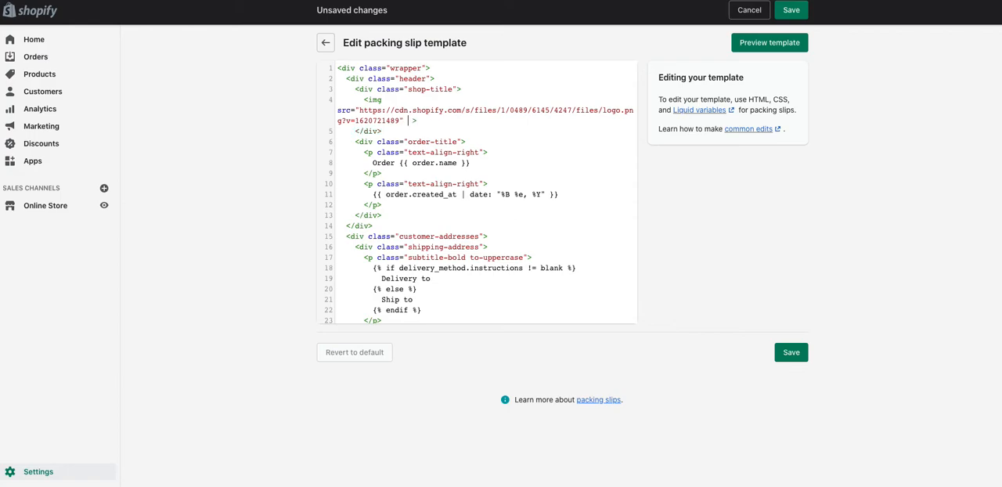
pyautogui.write('style="')
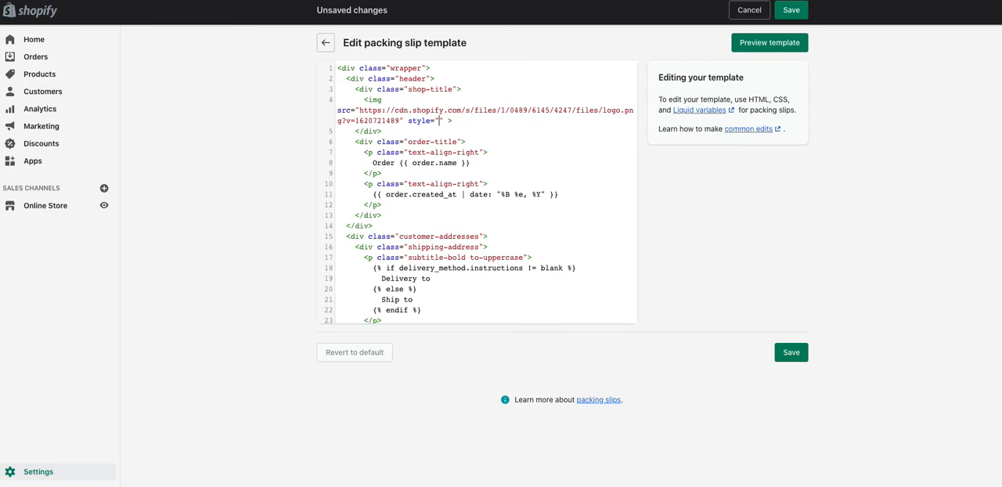
pyautogui.write('width')
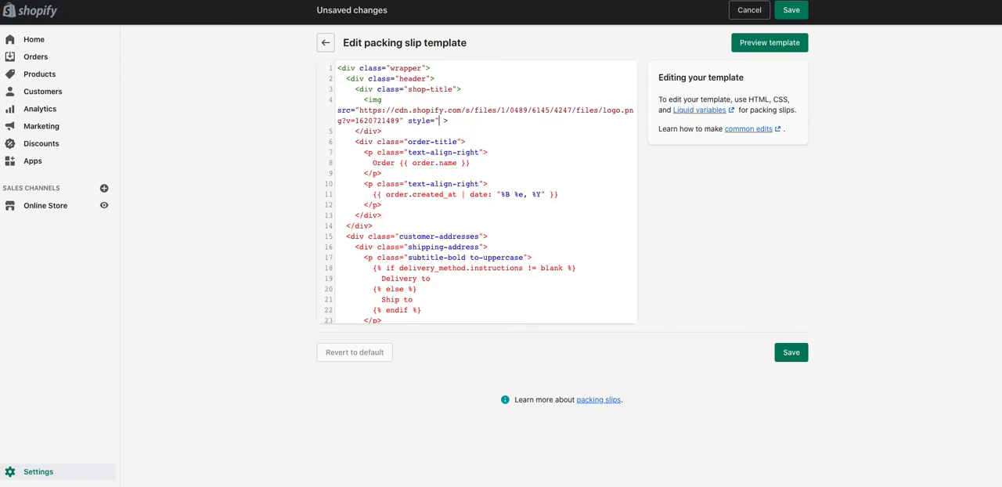
pyautogui.write('width')
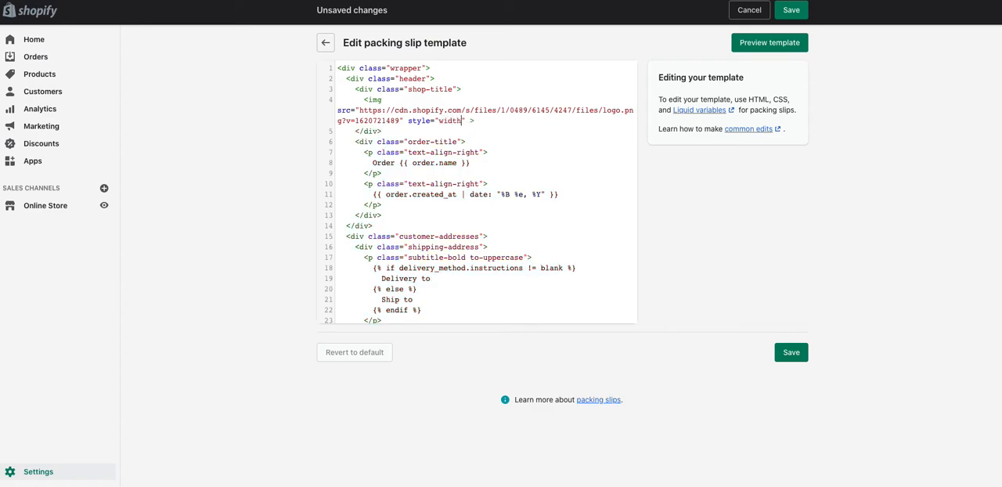
pyautogui.write(':;')
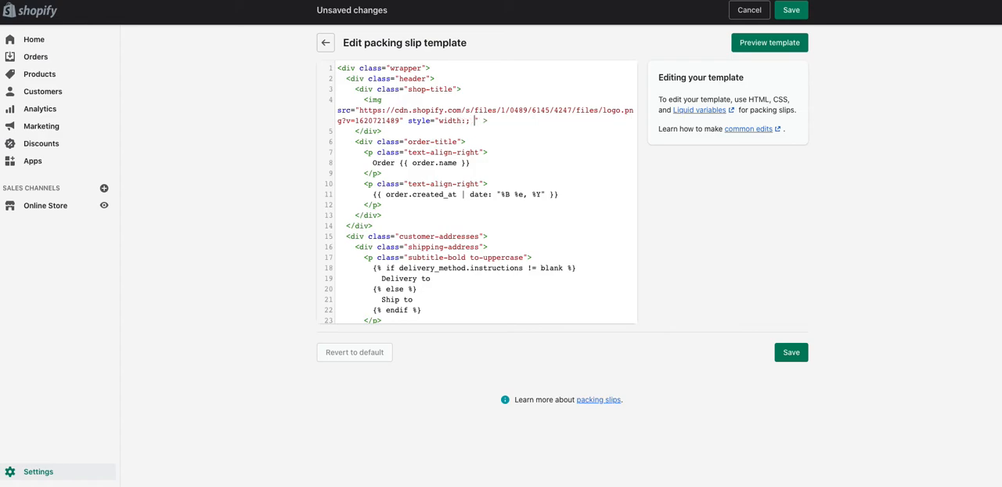
pyautogui.write('height:')
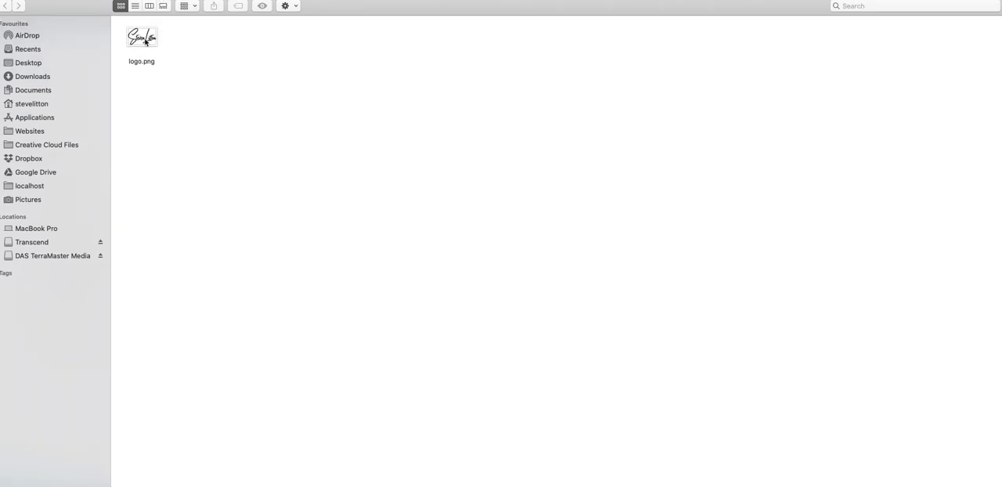
# Step: Check logo.png's info to confirm it measures 180×108 pixels
pyautogui.click(144, 37)
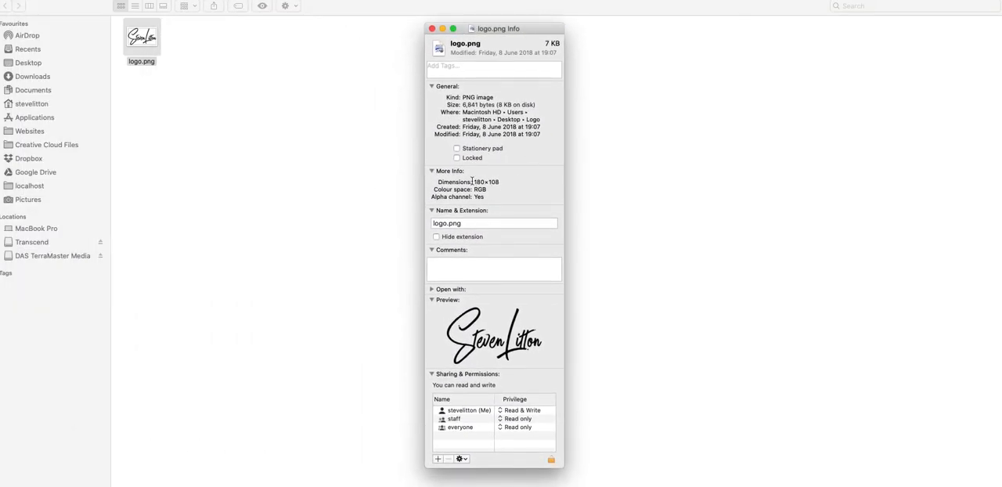
pyautogui.doubleClick(474, 181)
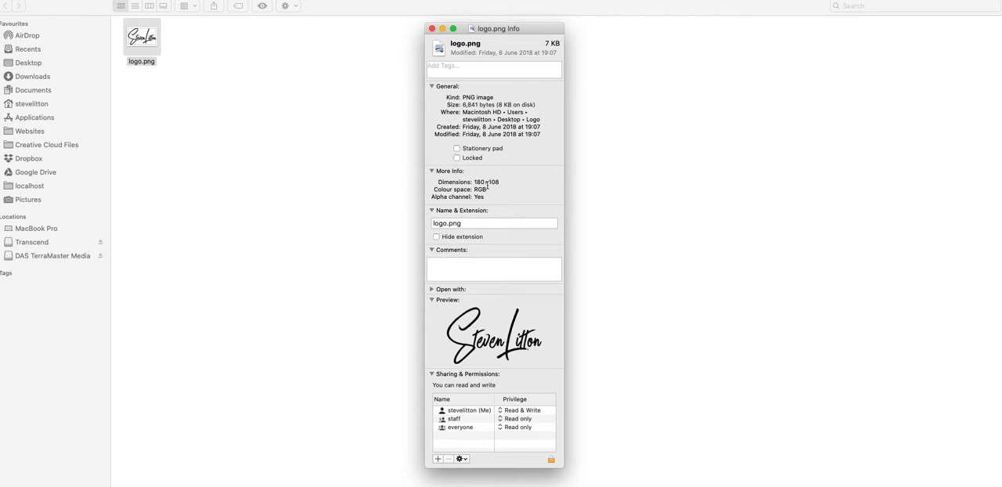
pyautogui.moveTo(494, 185)
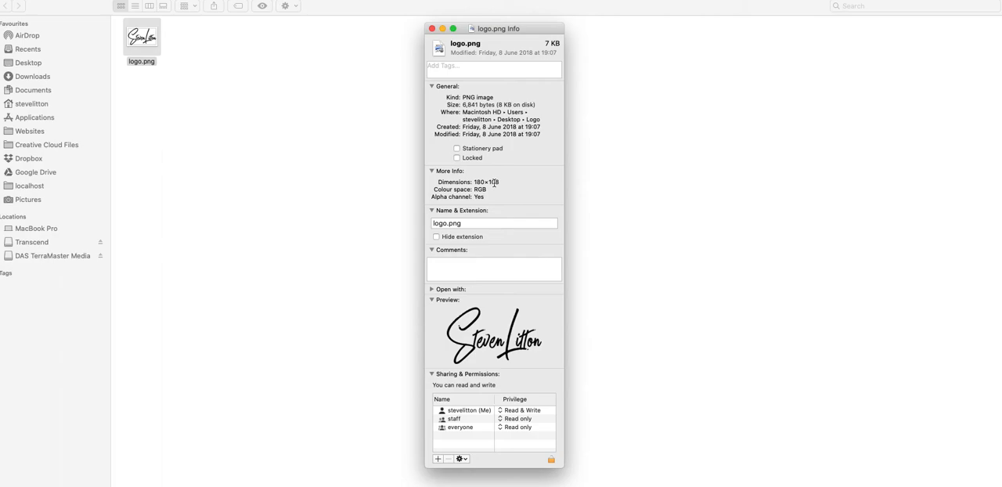
pyautogui.doubleClick(486, 181)
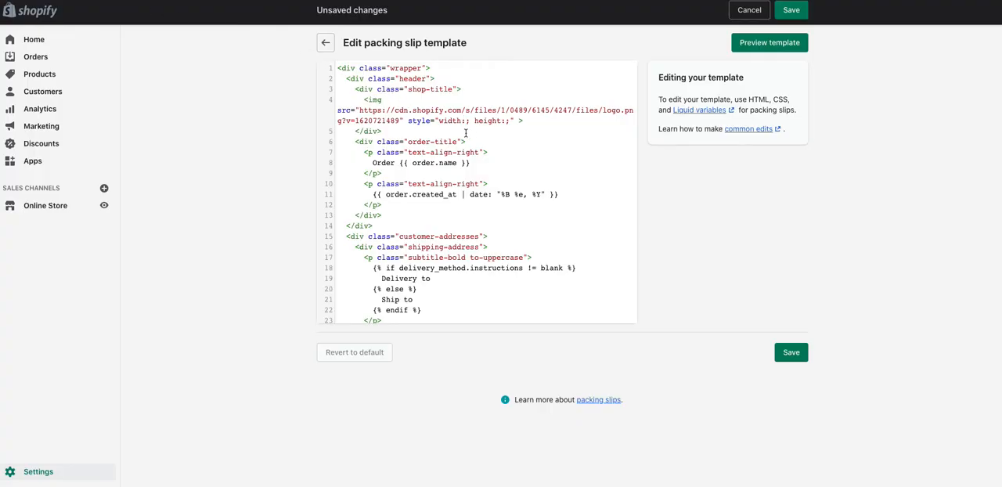
# Step: Set the logo image style to width 180px and height 108px
pyautogui.write('180px')
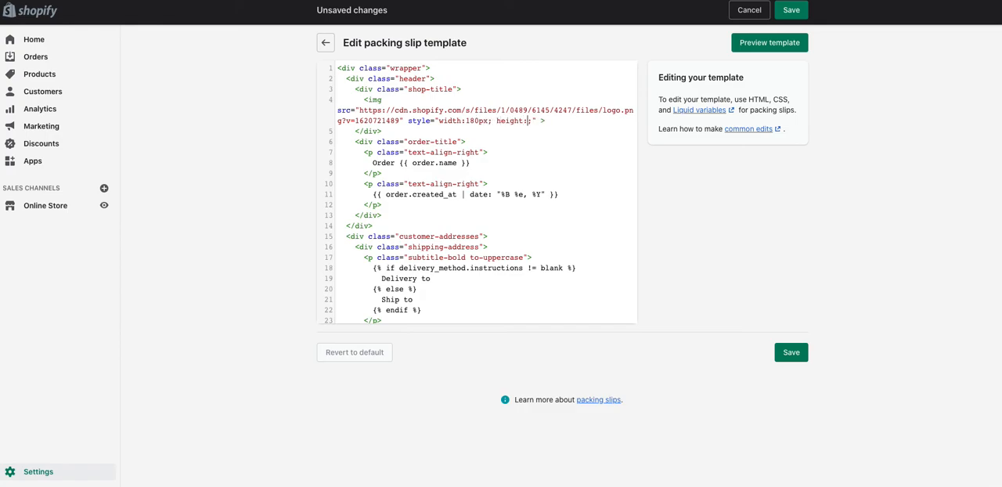
pyautogui.write('108px')
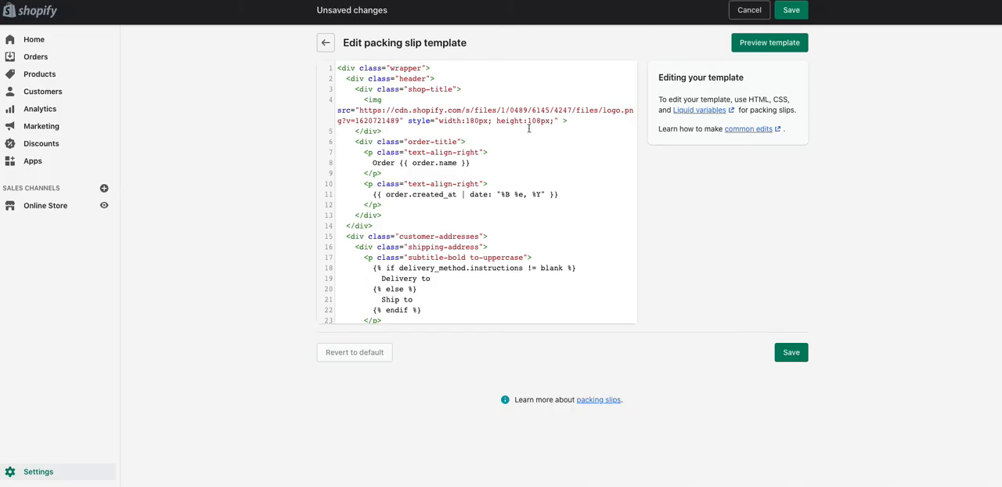
pyautogui.click(570, 120)
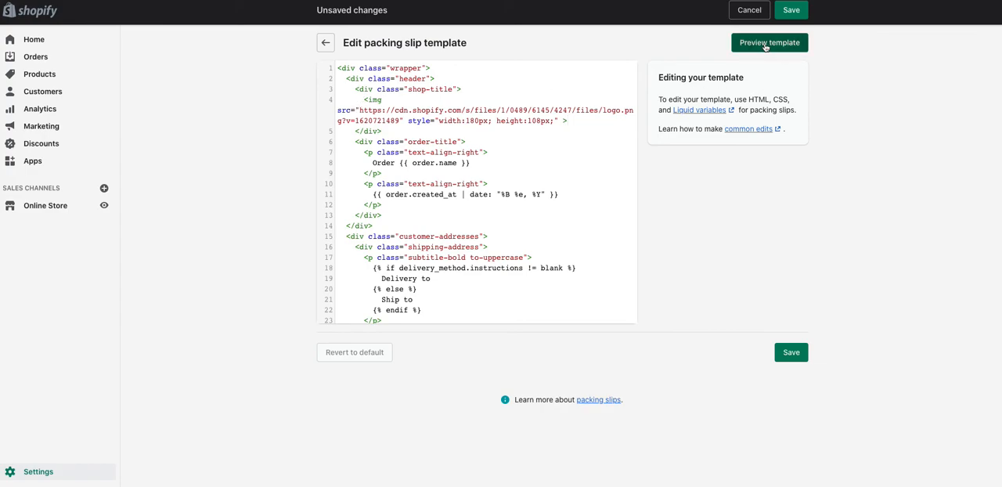
# Step: Generate the packing_slip.pdf preview showing the logo in the header
pyautogui.click(770, 42)
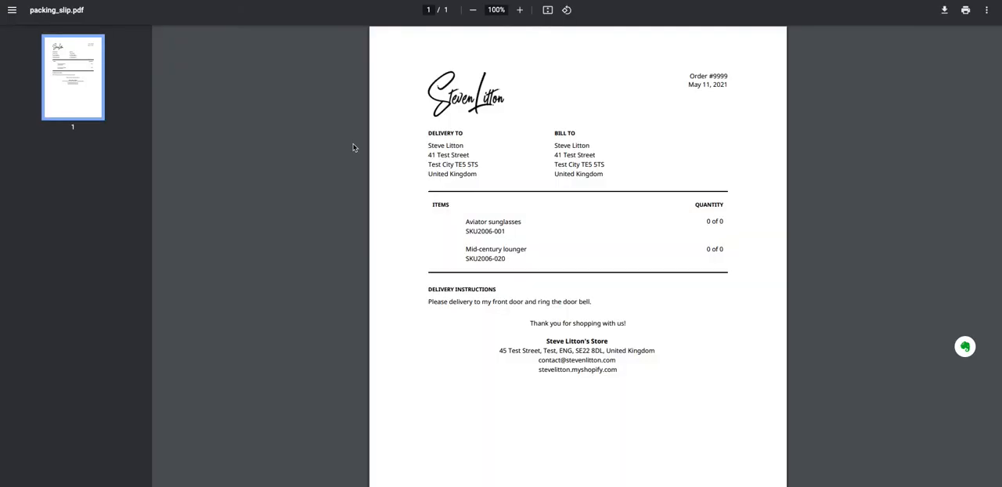
pyautogui.moveTo(594, 109)
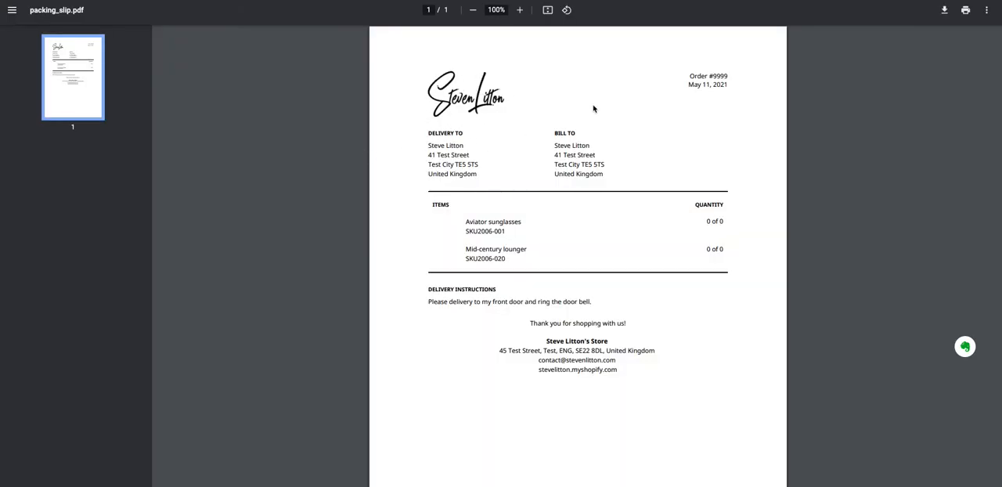
pyautogui.moveTo(351, 36)
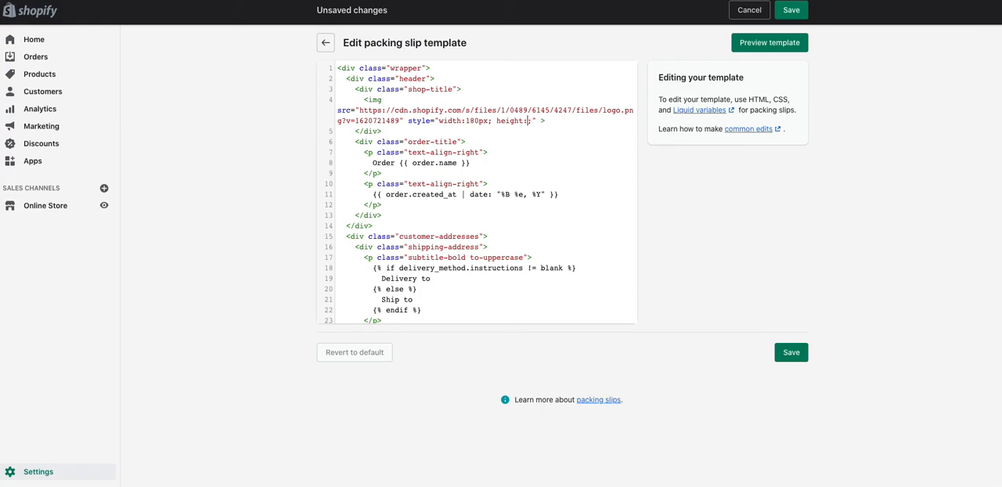
# Step: Change the logo style to width 100px with height auto and preview it
pyautogui.write('auto')
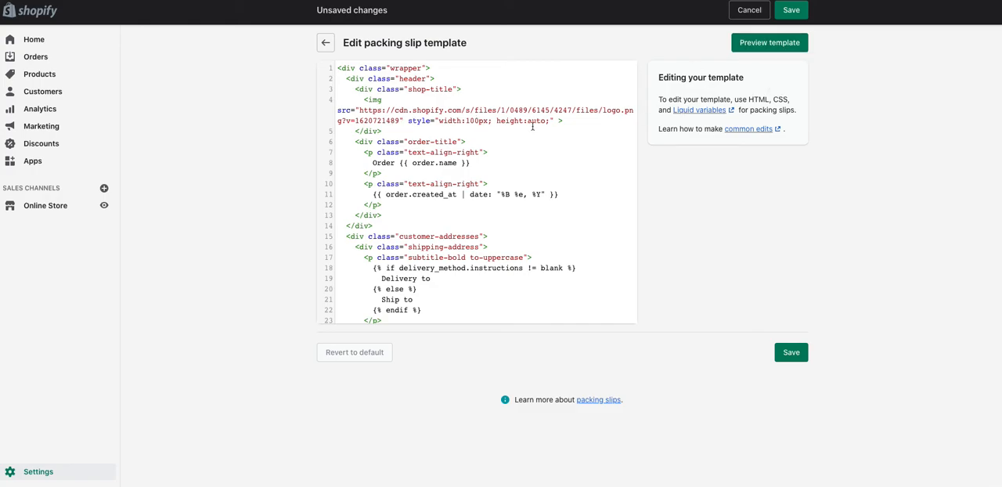
pyautogui.click(770, 43)
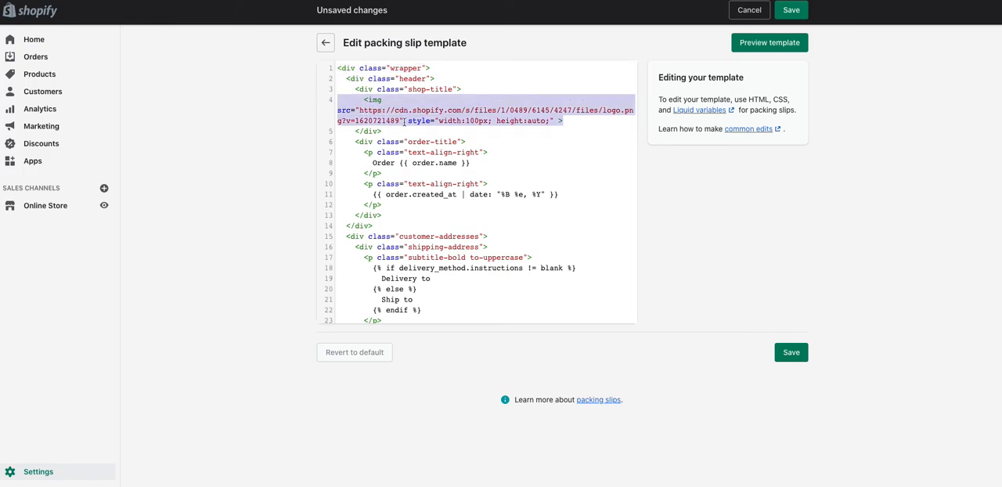
# Step: Discard the unsaved edits and return to the shop-title block for the 100px logo tag
pyautogui.click(419, 131)
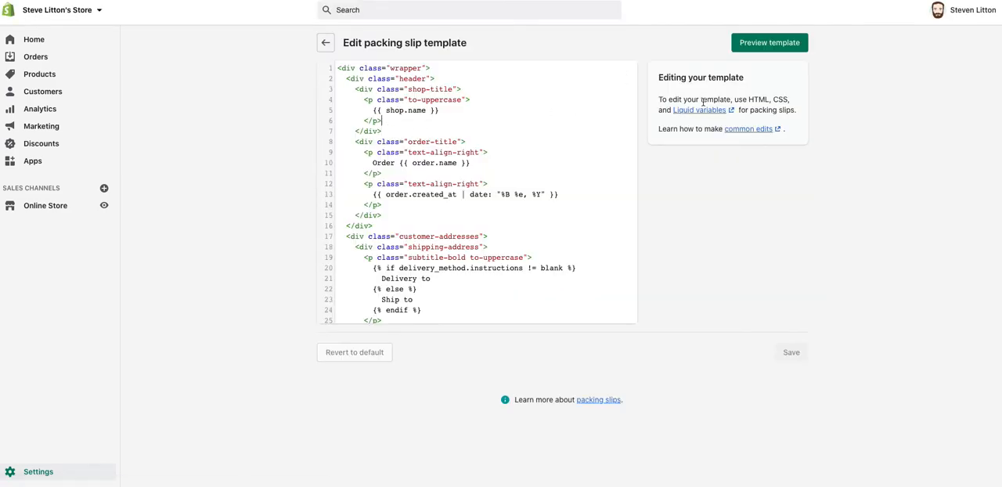
pyautogui.moveTo(392, 122)
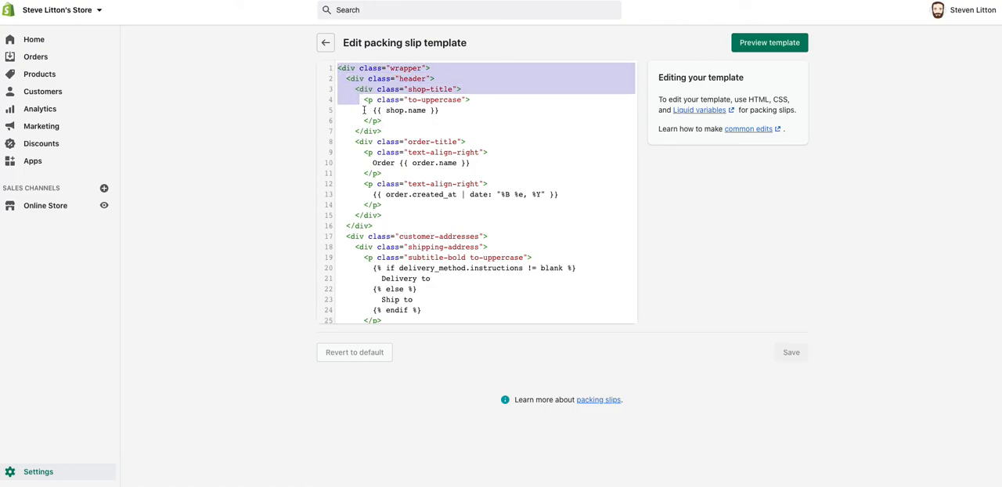
pyautogui.scroll(-3)
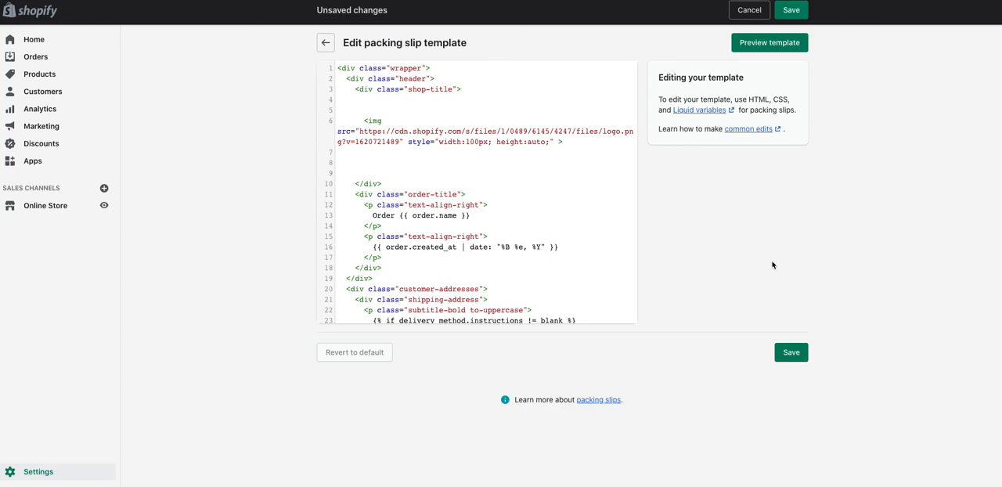
pyautogui.moveTo(768, 42)
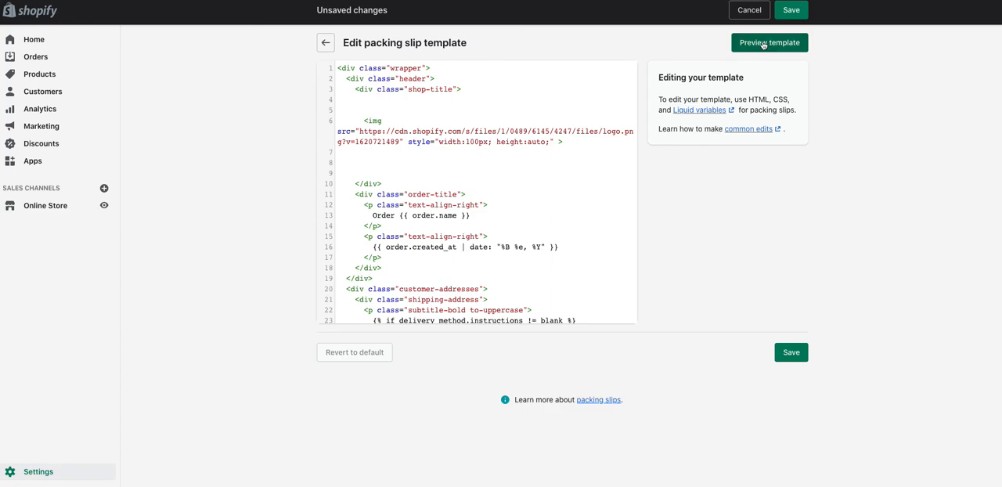
# Step: Generate the packing slip PDF preview showing the smaller signature logo in the header
pyautogui.click(770, 42)
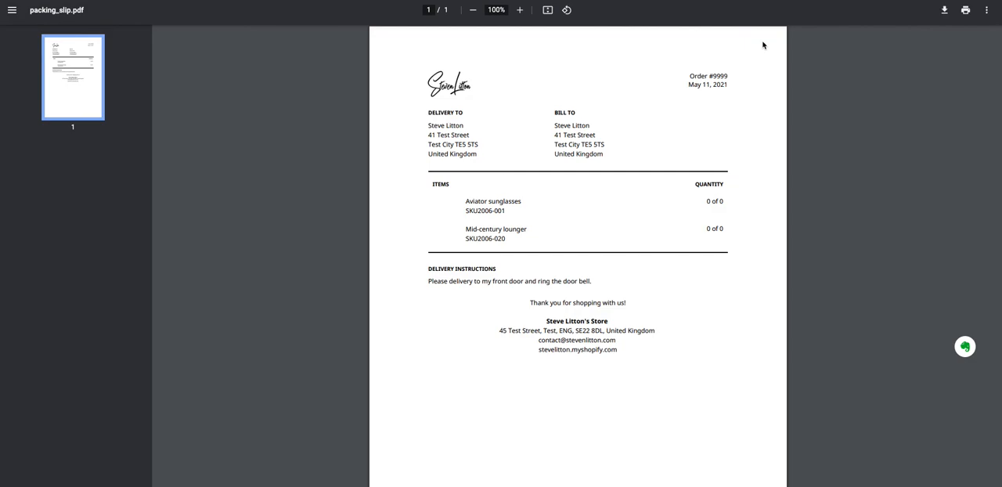